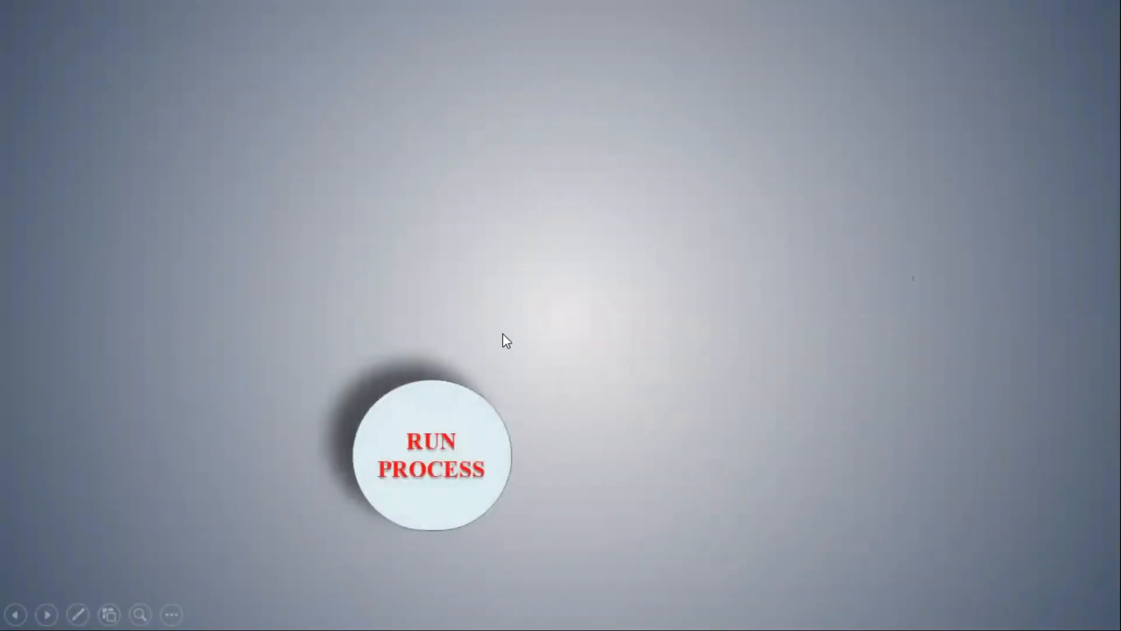
# - Review the Prolog ExecuteProcess calls, then run the Load Rates Master process
pyautogui.click(431, 456)
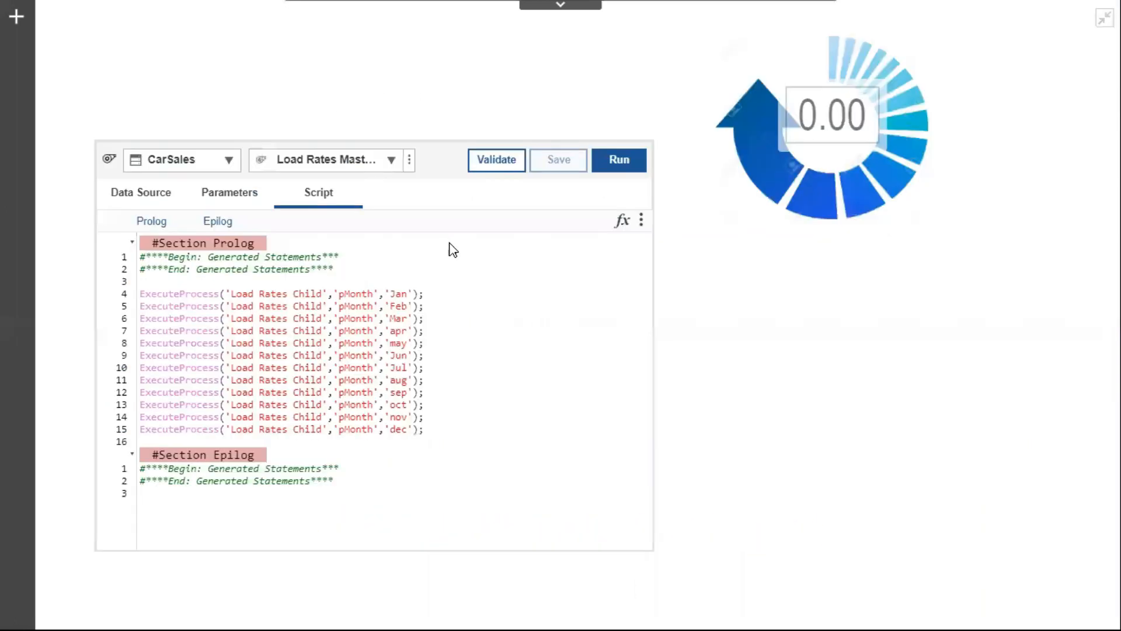
pyautogui.moveTo(171, 293)
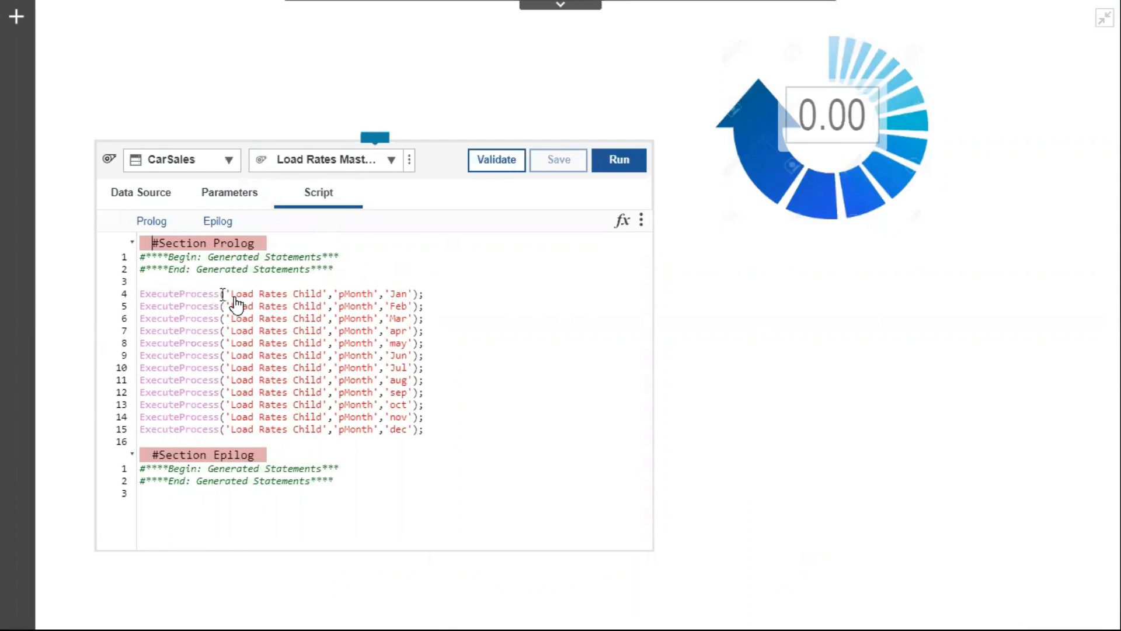
pyautogui.moveTo(311, 301)
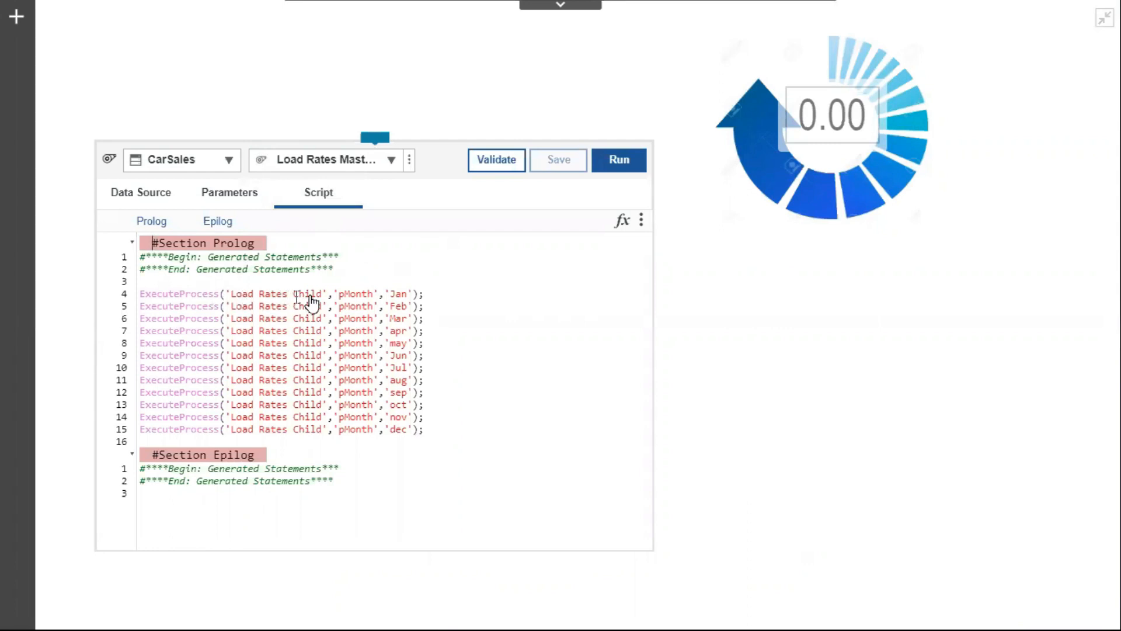
pyautogui.moveTo(340, 299)
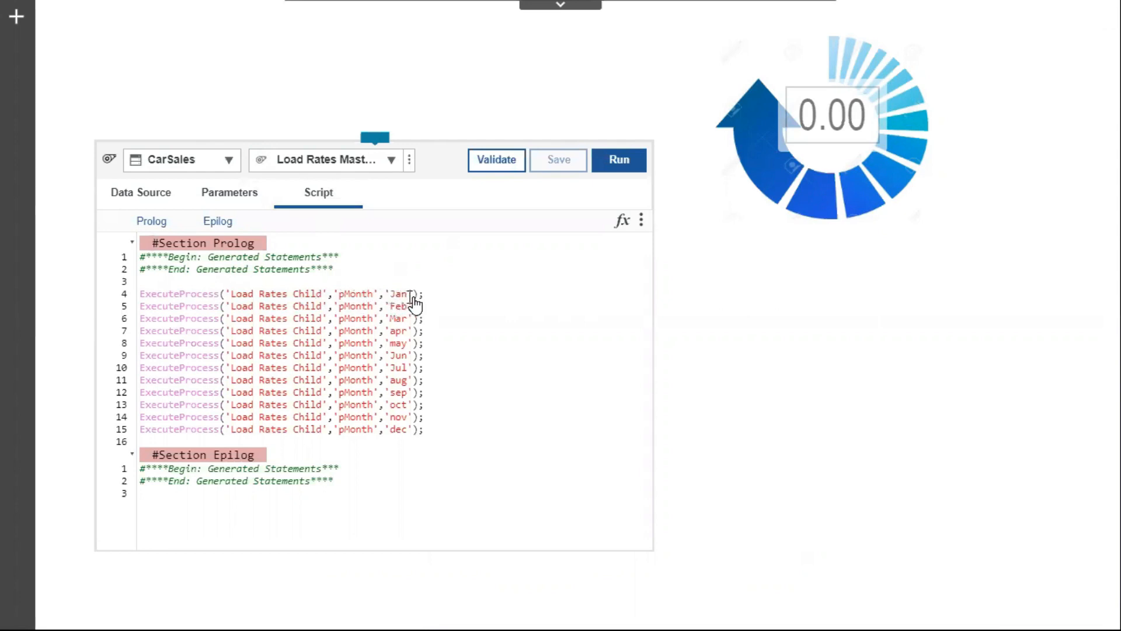
pyautogui.moveTo(422, 168)
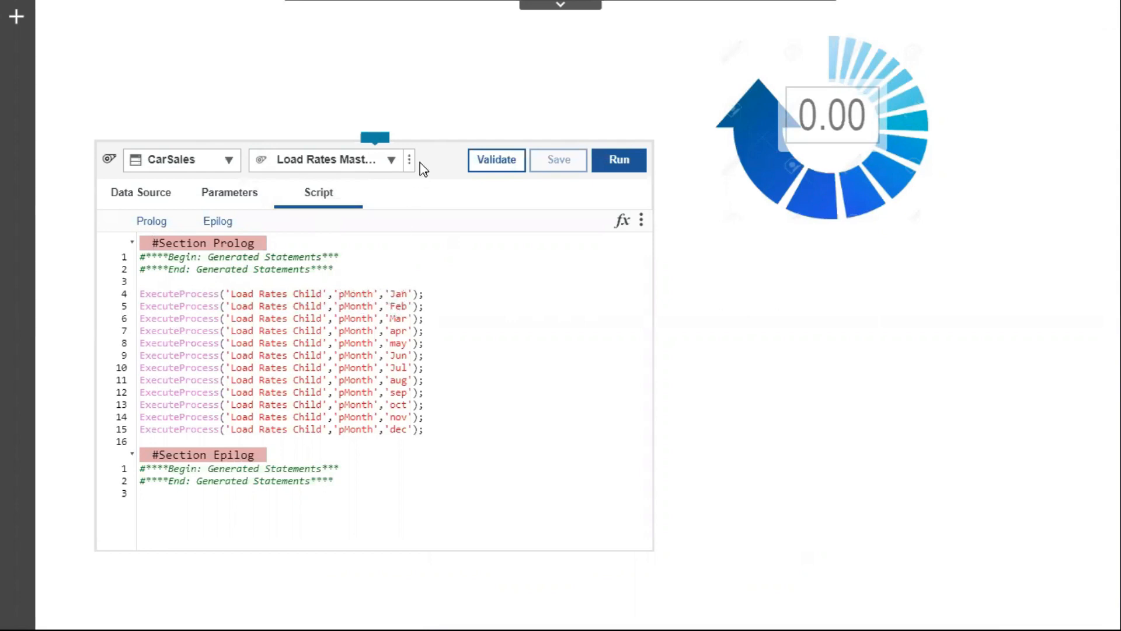
pyautogui.moveTo(326, 160)
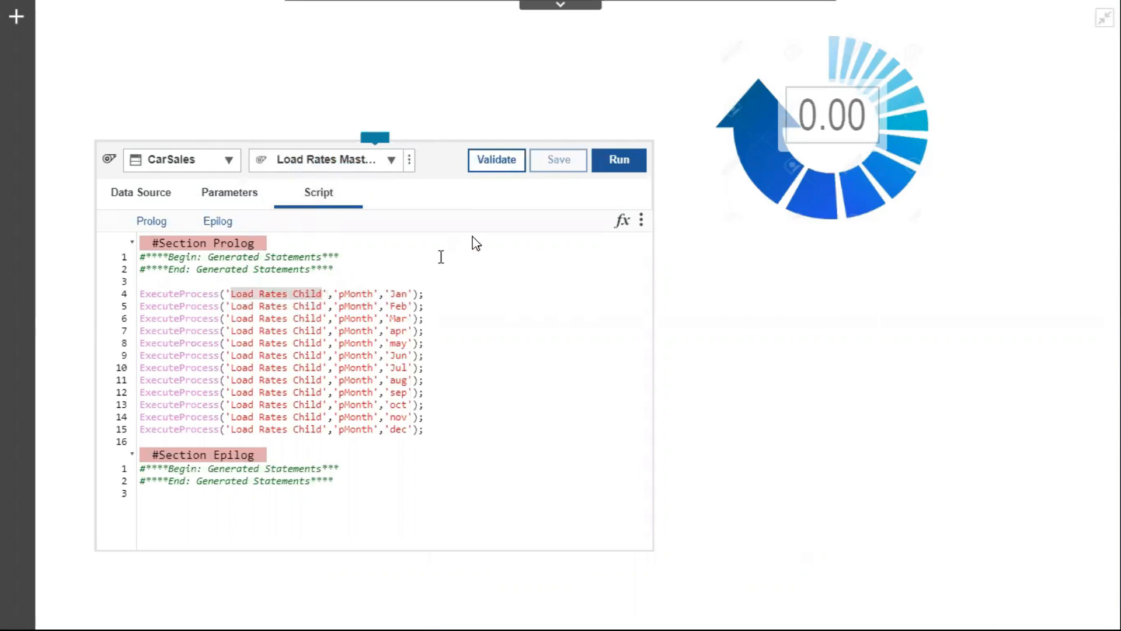
pyautogui.click(619, 160)
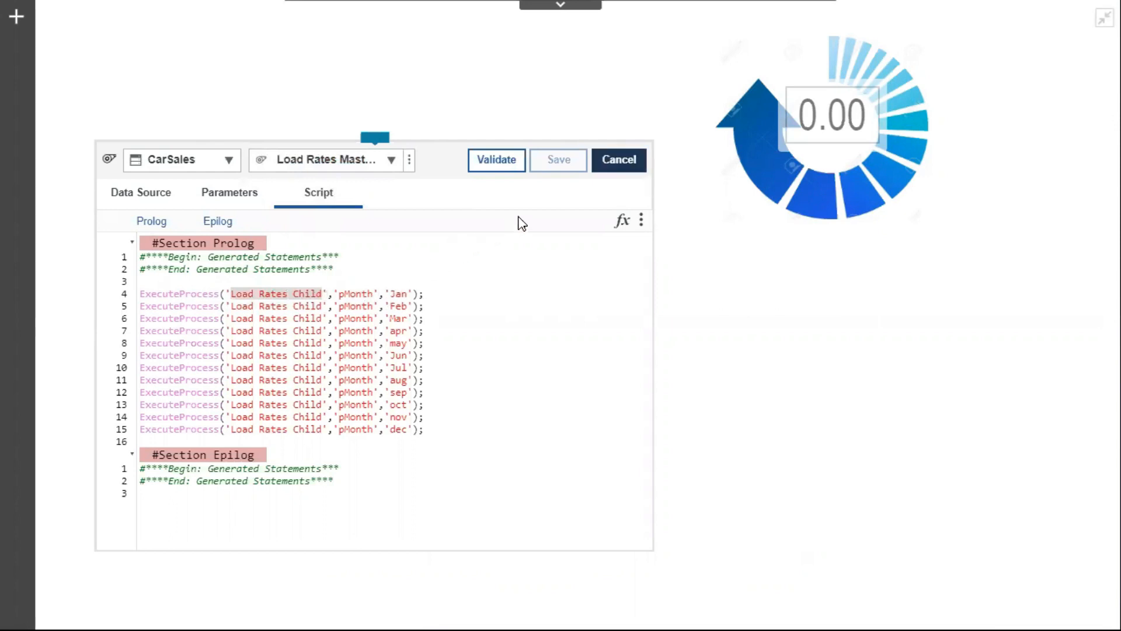
# - View the rates cube grid showing Jan–Dec values loaded for every product
pyautogui.click(496, 160)
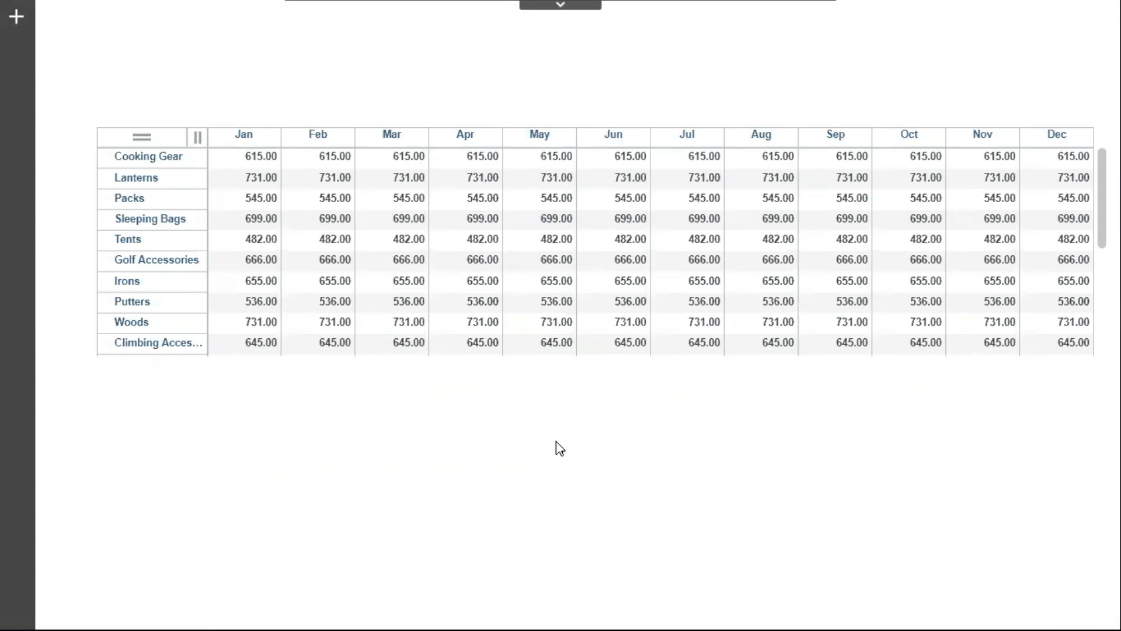
pyautogui.moveTo(225, 111)
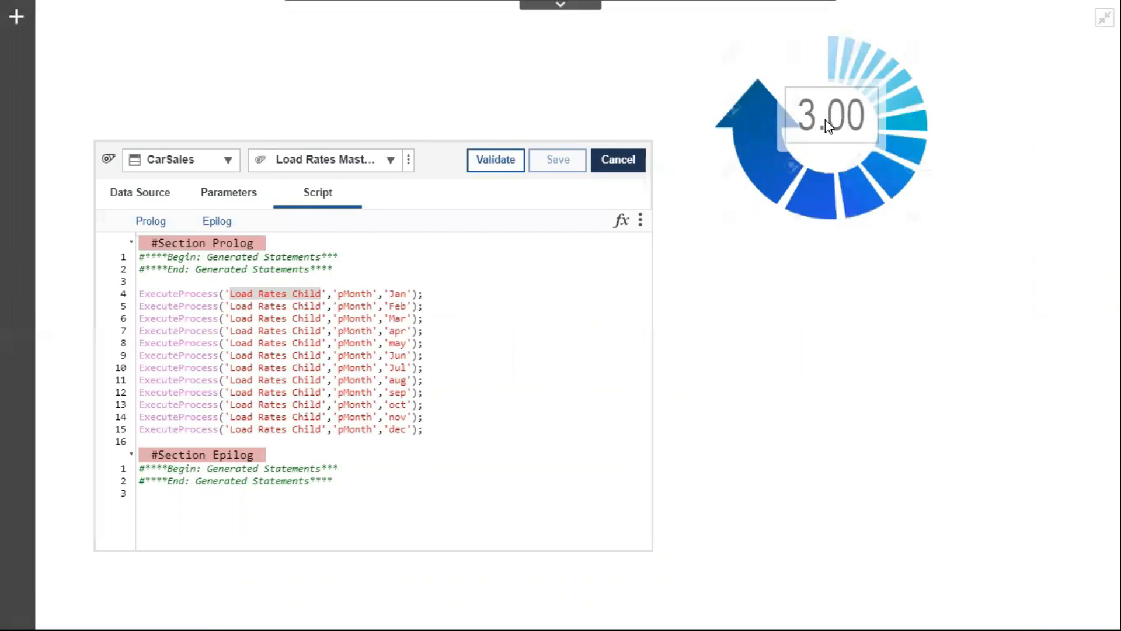
pyautogui.moveTo(821, 137)
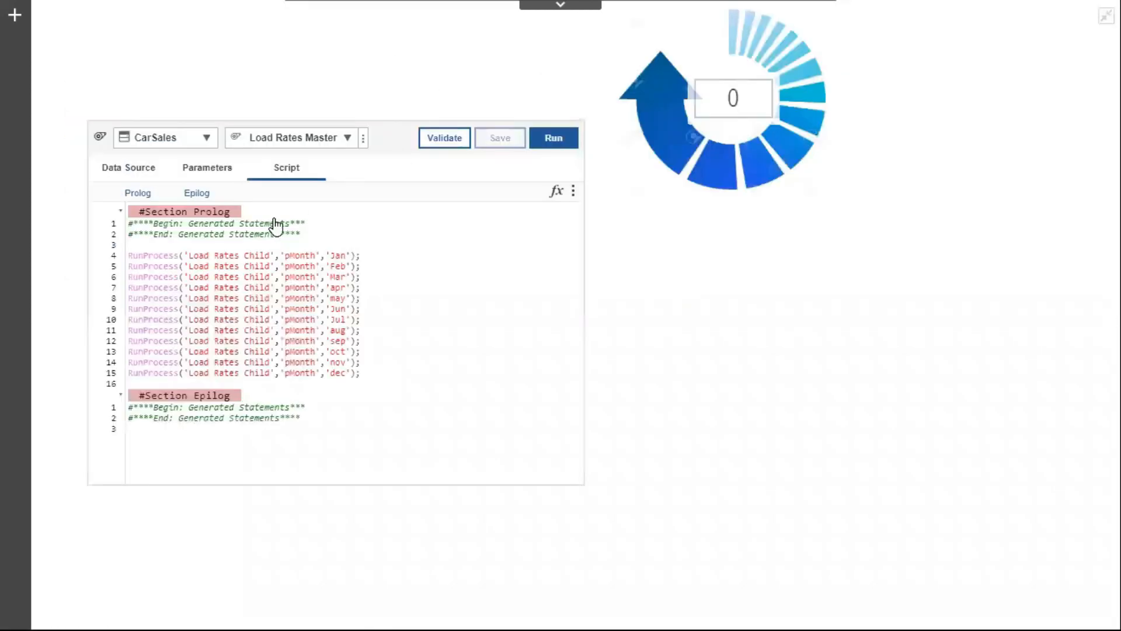
pyautogui.moveTo(317, 263)
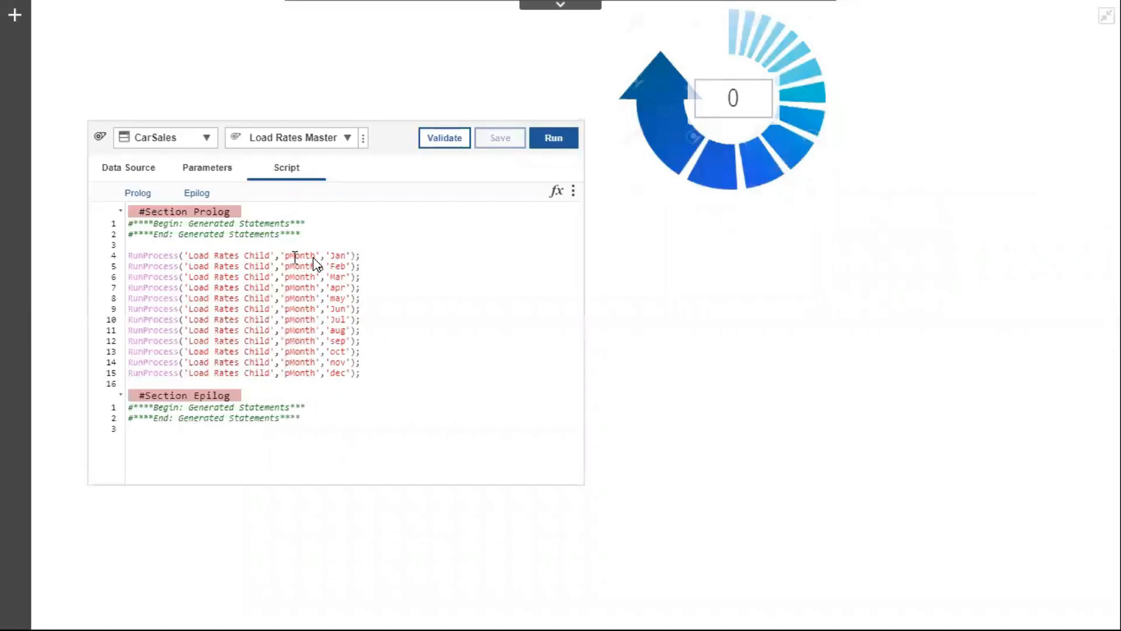
pyautogui.moveTo(554, 143)
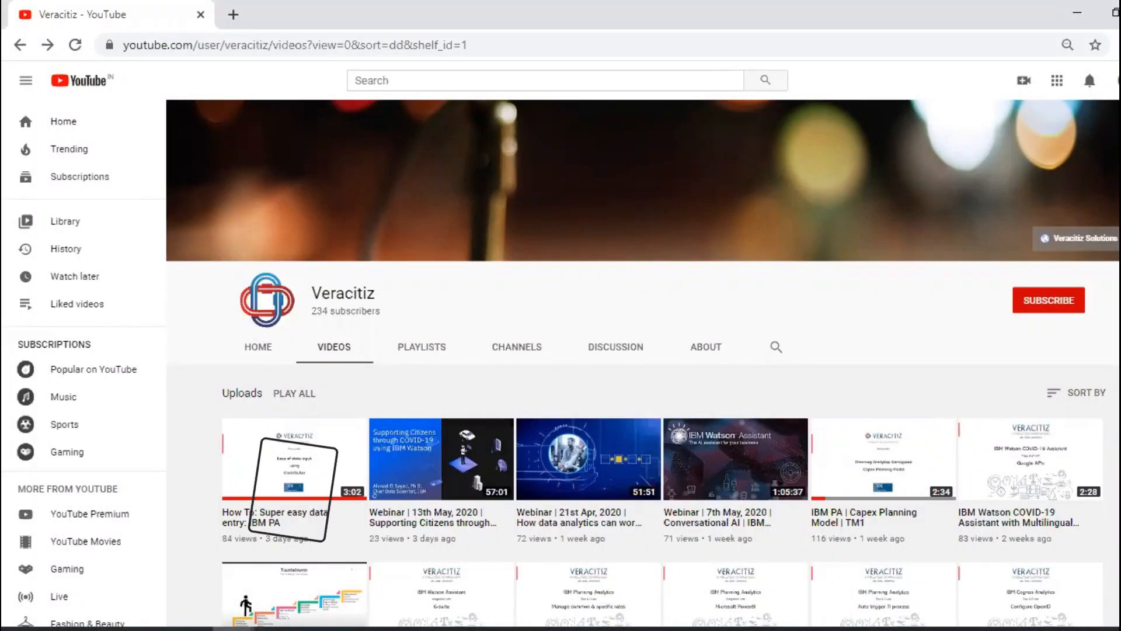
# - Scroll the Veracitiz channel videos down to the Optimise TM1TI performance upload
pyautogui.scroll(-3)
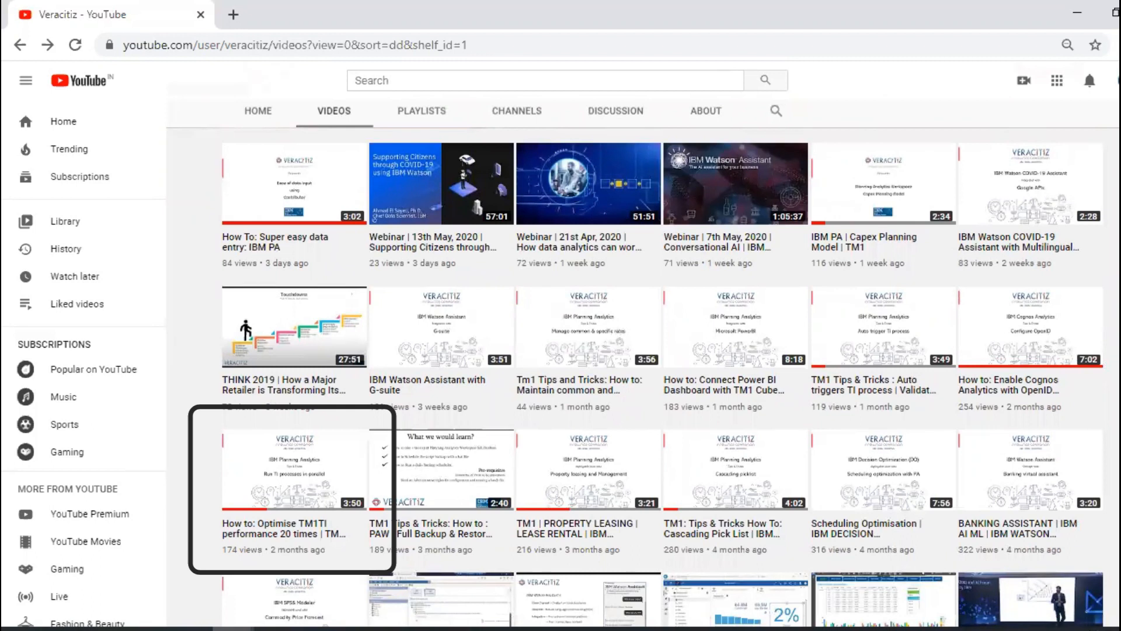
pyautogui.moveTo(708, 141)
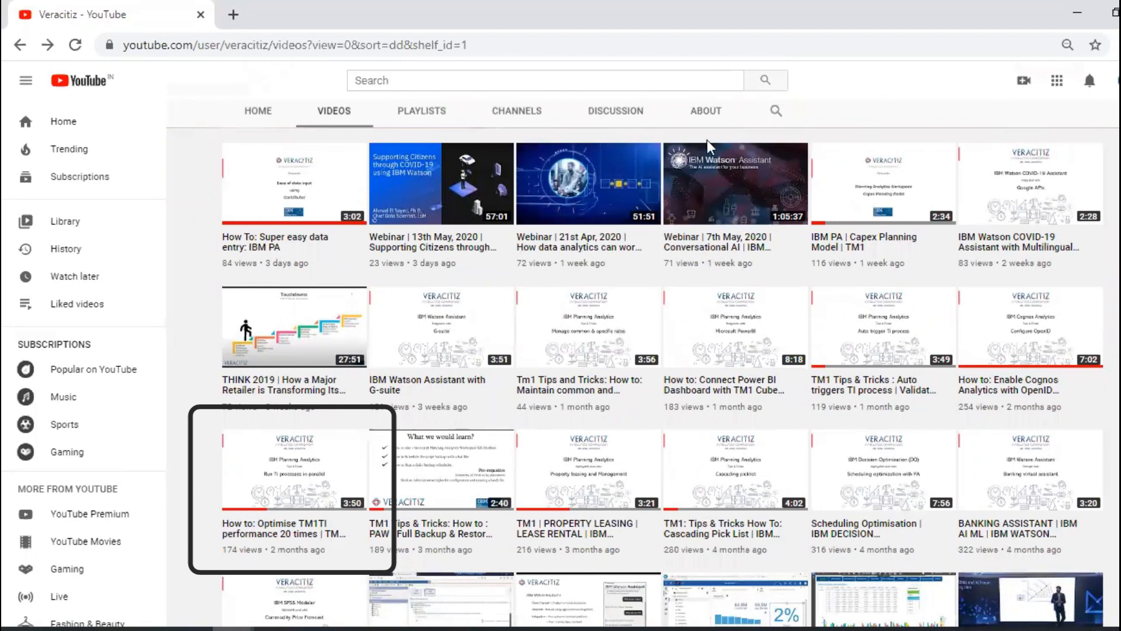